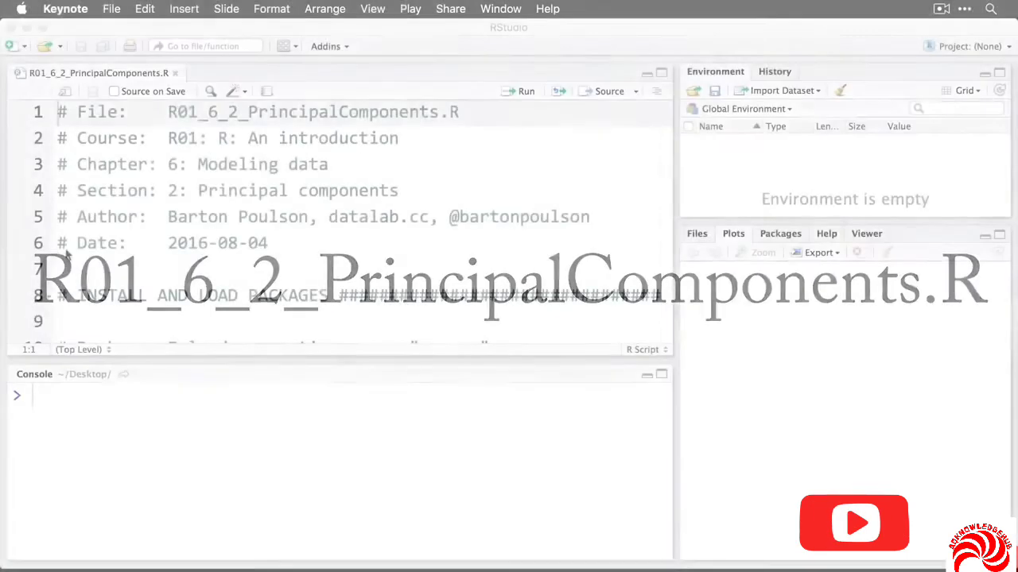
Run the p_load, library, head and cars <- mtcars[...] lines to build the 9-variable cars subset
scroll("down", 3)
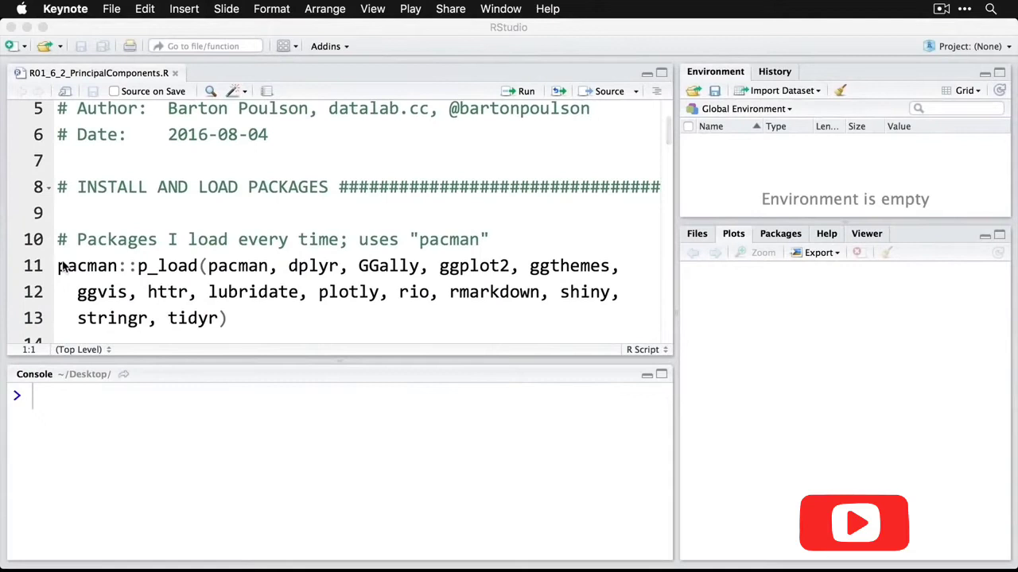
scroll("down", 3)
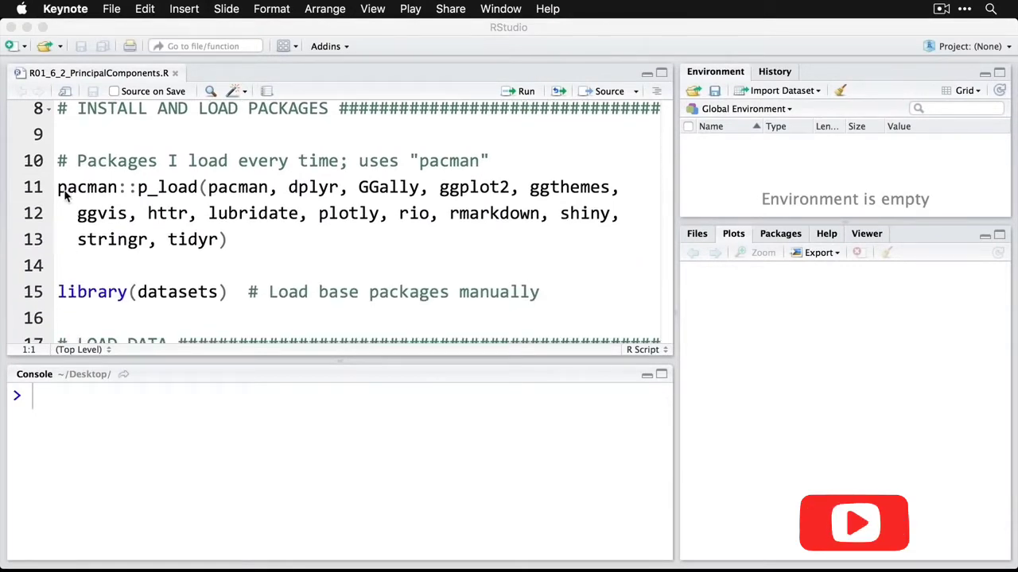
left_click(60, 187)
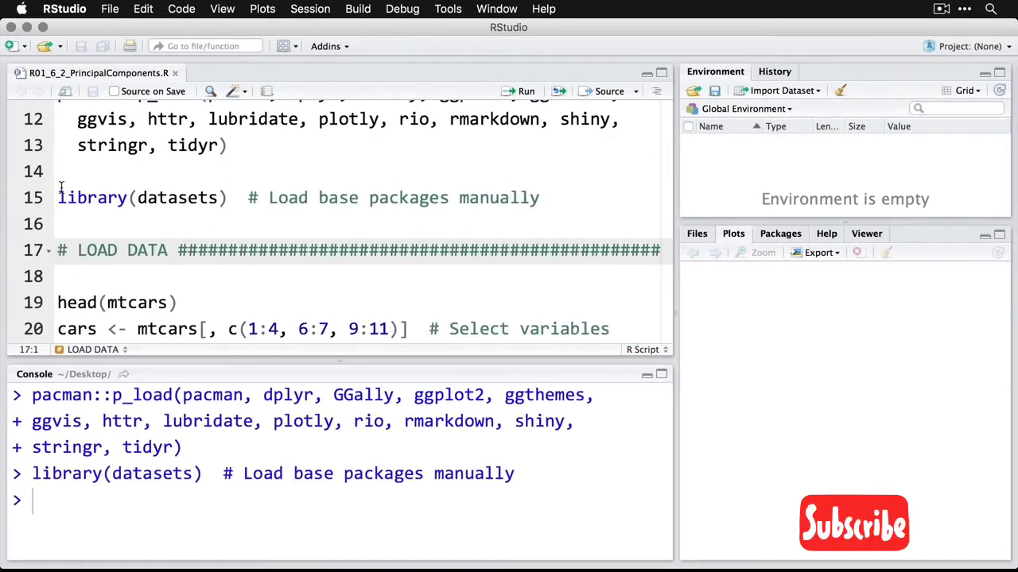
scroll("down", 3)
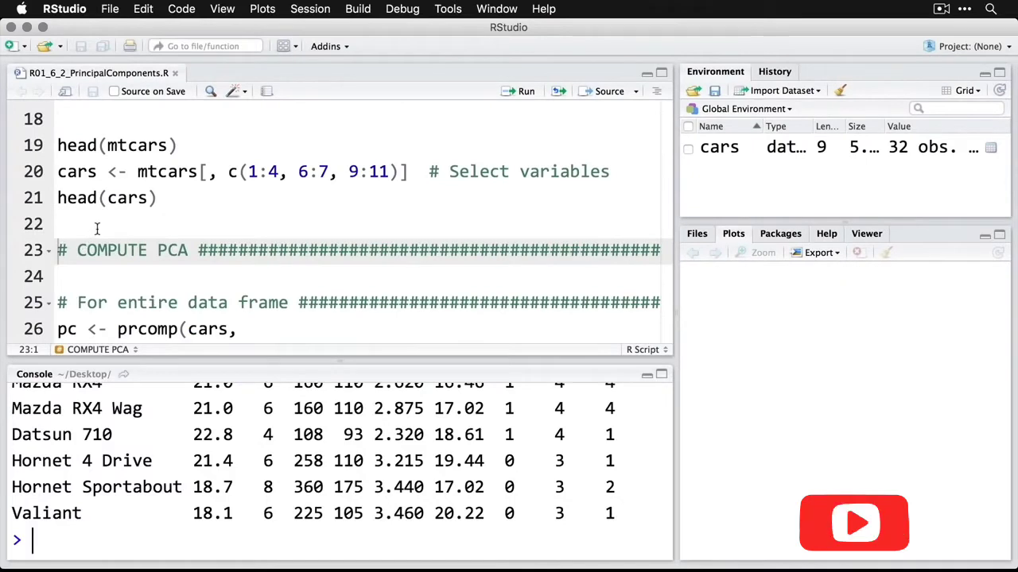
Run both prcomp() forms on cars, centred and scaled, creating the pc object
scroll("down", 3)
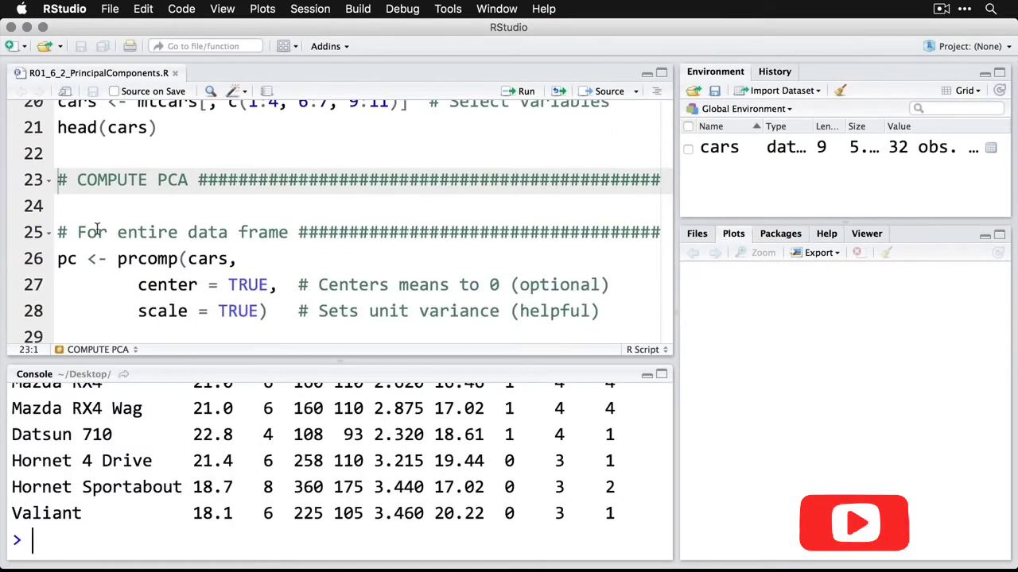
scroll("down", 3)
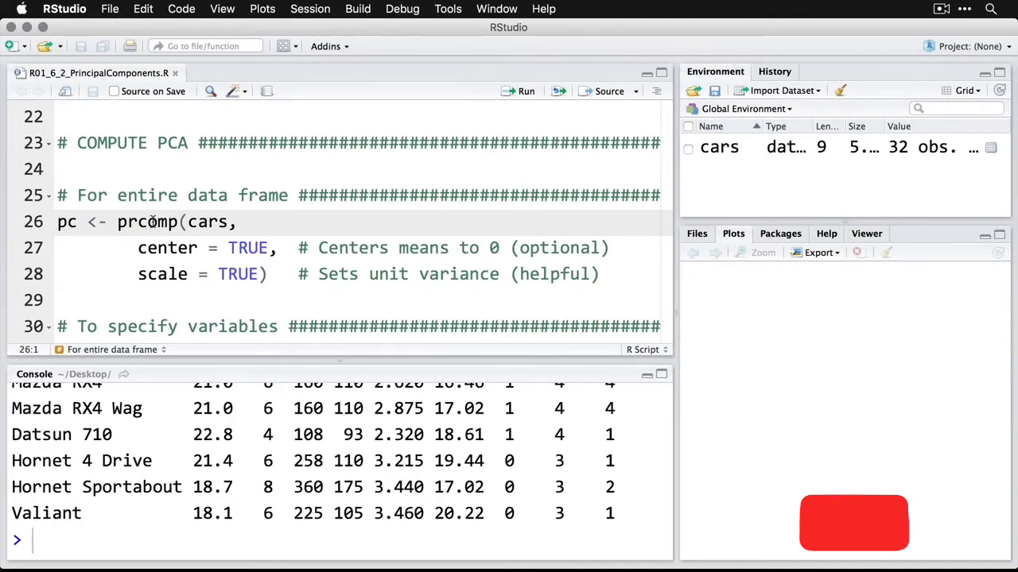
double_click(146, 223)
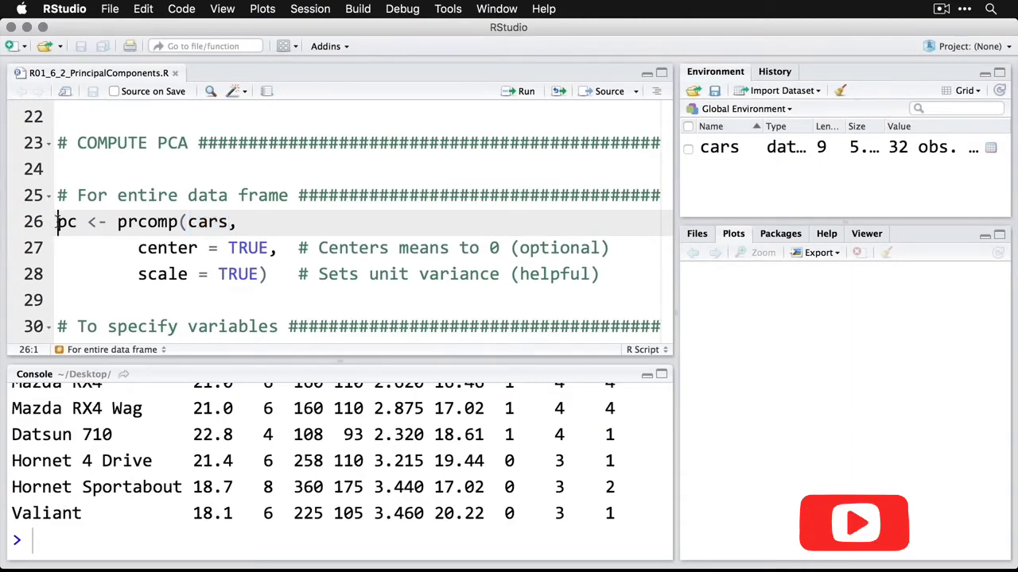
left_click(521, 91)
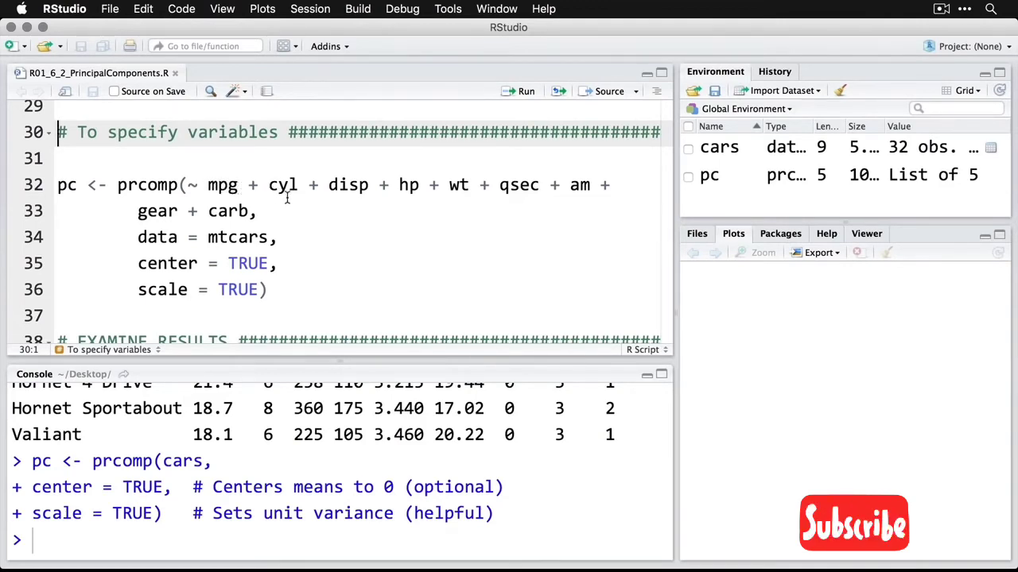
double_click(237, 236)
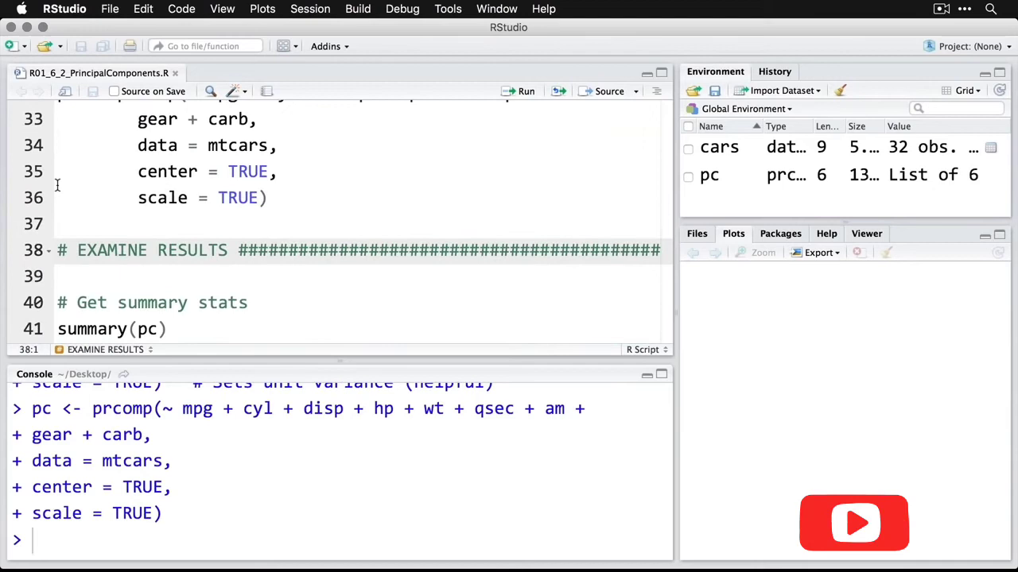
scroll("down", 3)
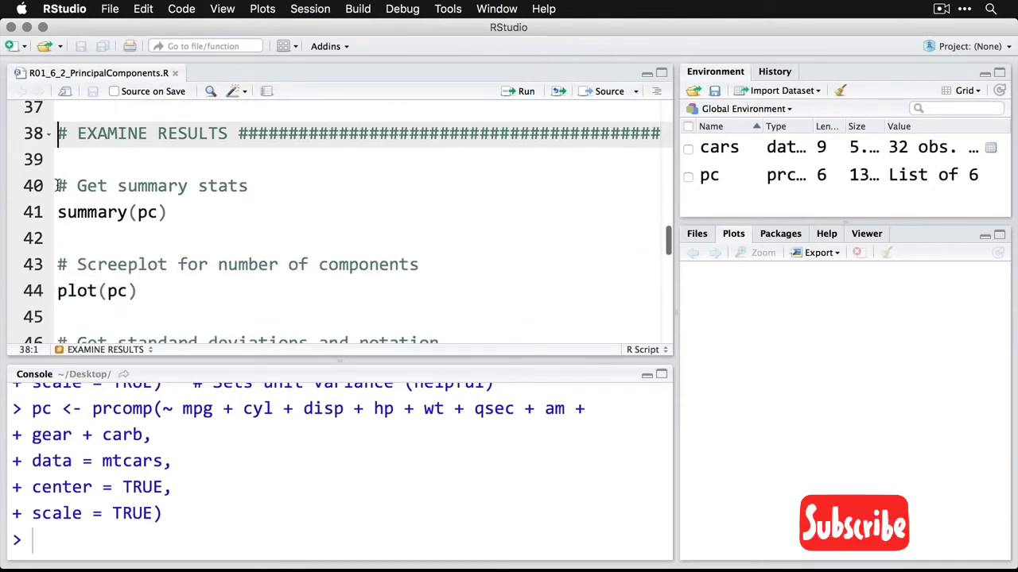
Run summary(pc) and read the Importance of components table, highlighting the PC1 standard deviation
left_click(57, 185)
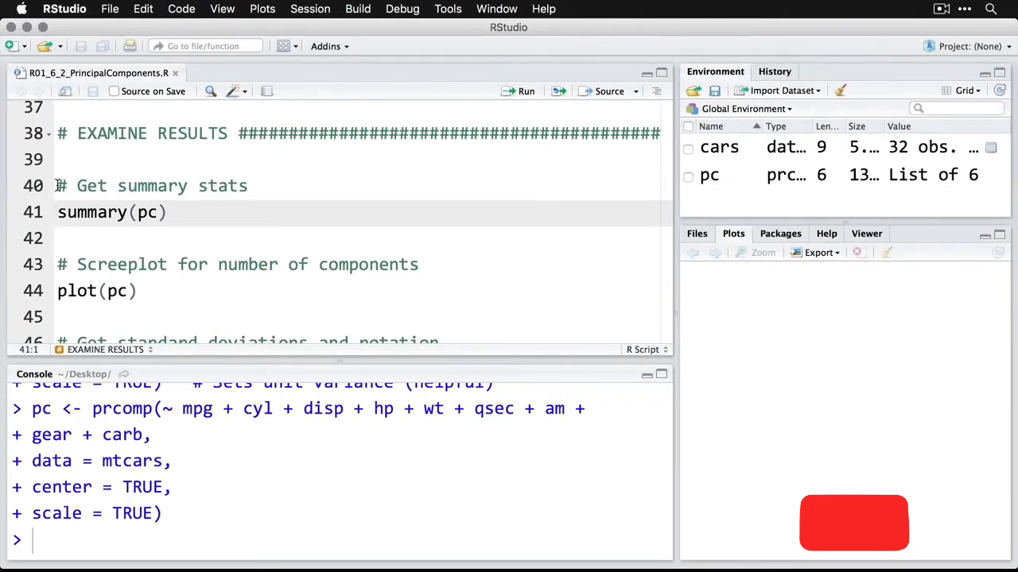
left_click(525, 91)
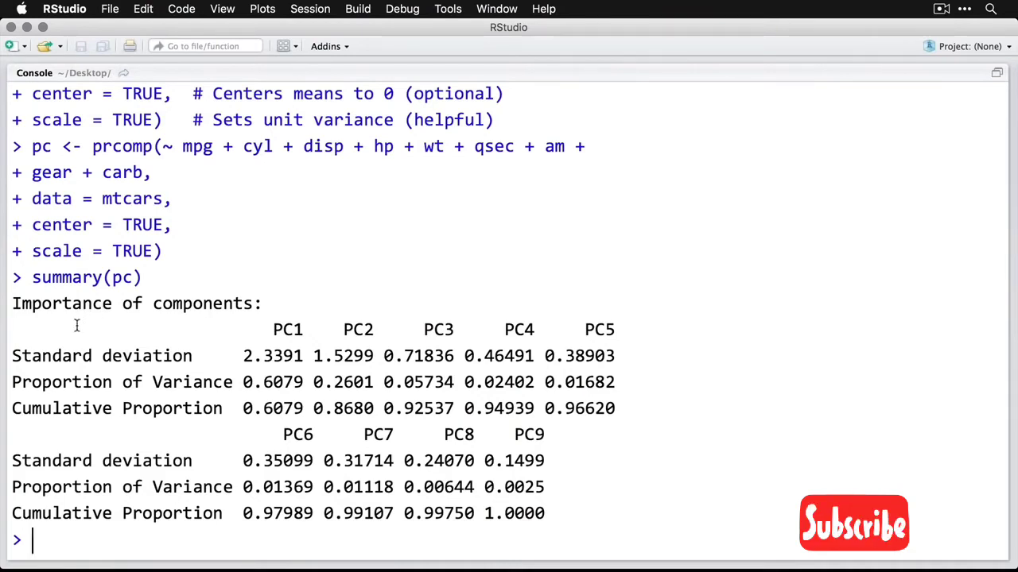
mouse_move(295, 356)
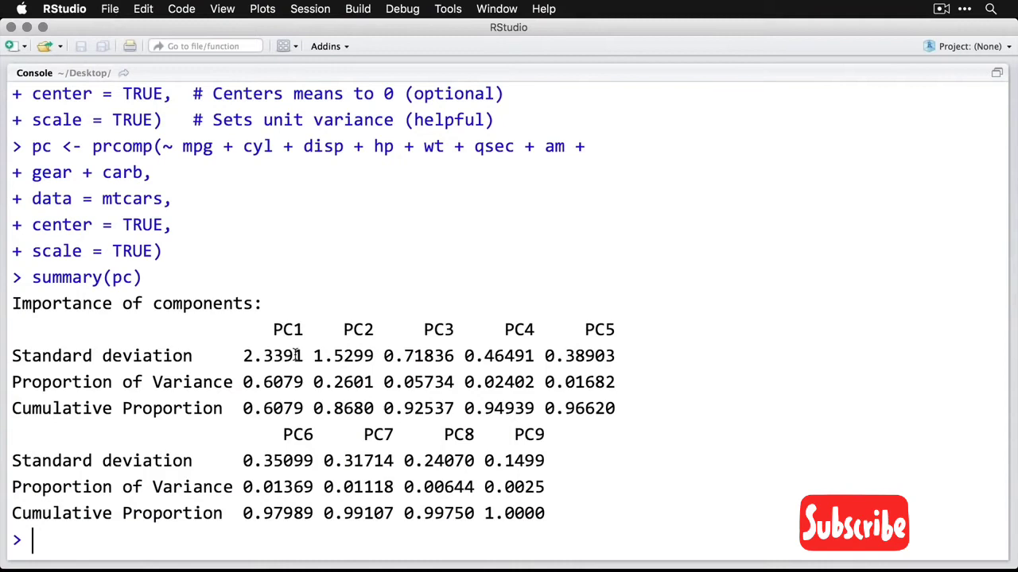
double_click(274, 356)
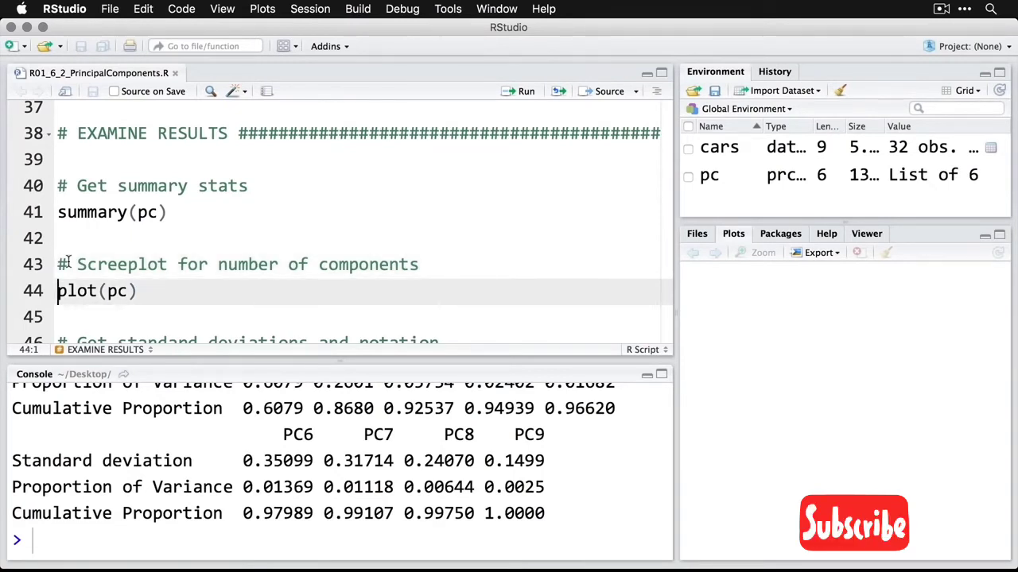
Run plot(pc) to draw the scree bar chart, then move to the line that prints pc
left_click(522, 90)
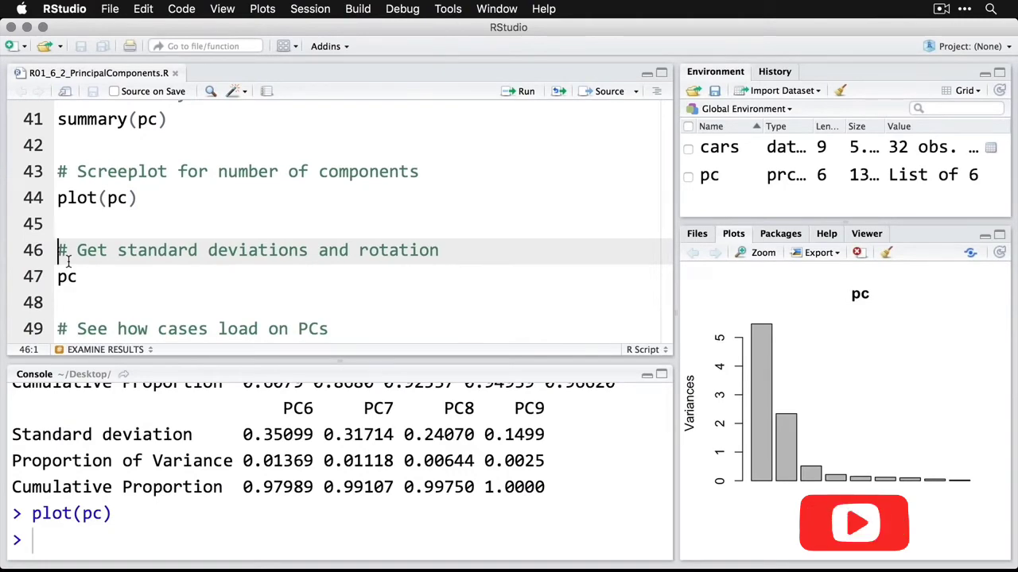
left_click(764, 252)
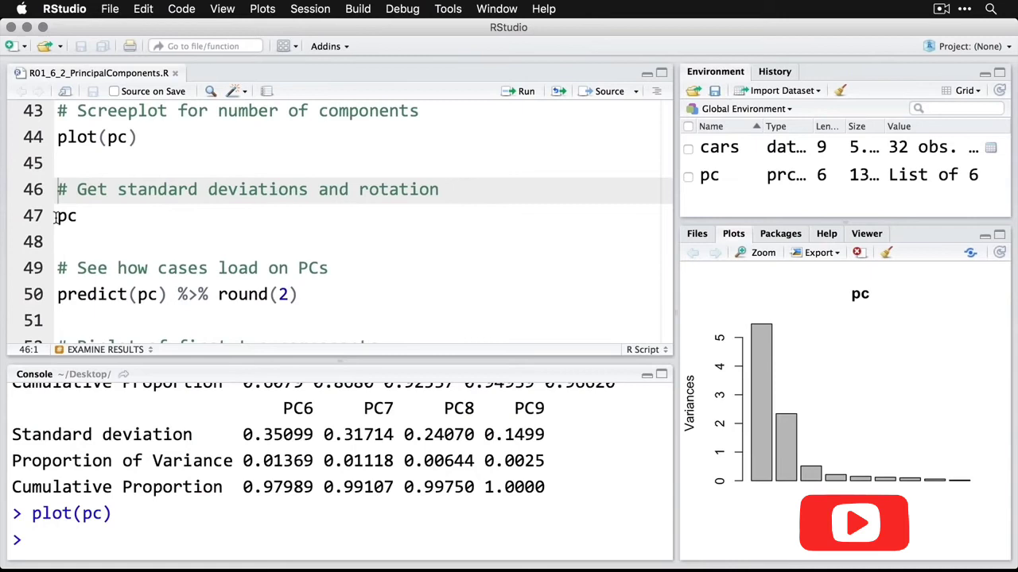
left_click(65, 216)
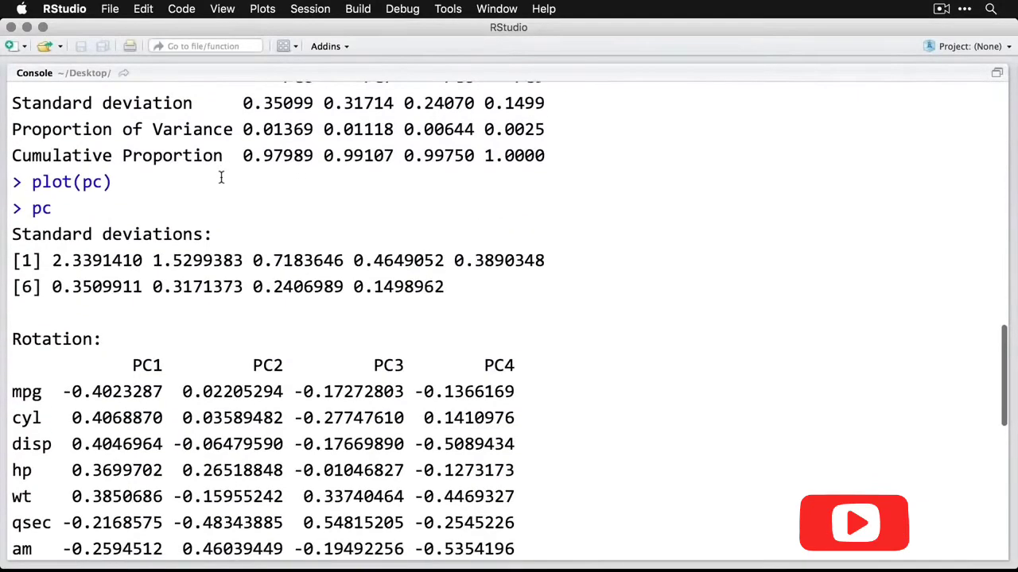
Scroll through the printed pc standard deviations and rotation loadings in the console
scroll("down", 3)
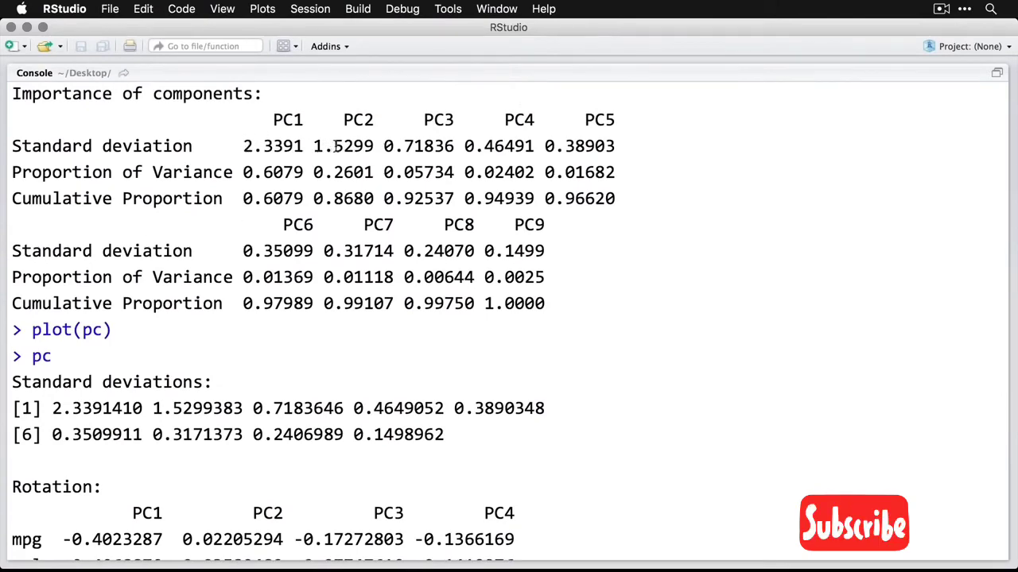
scroll("down", 3)
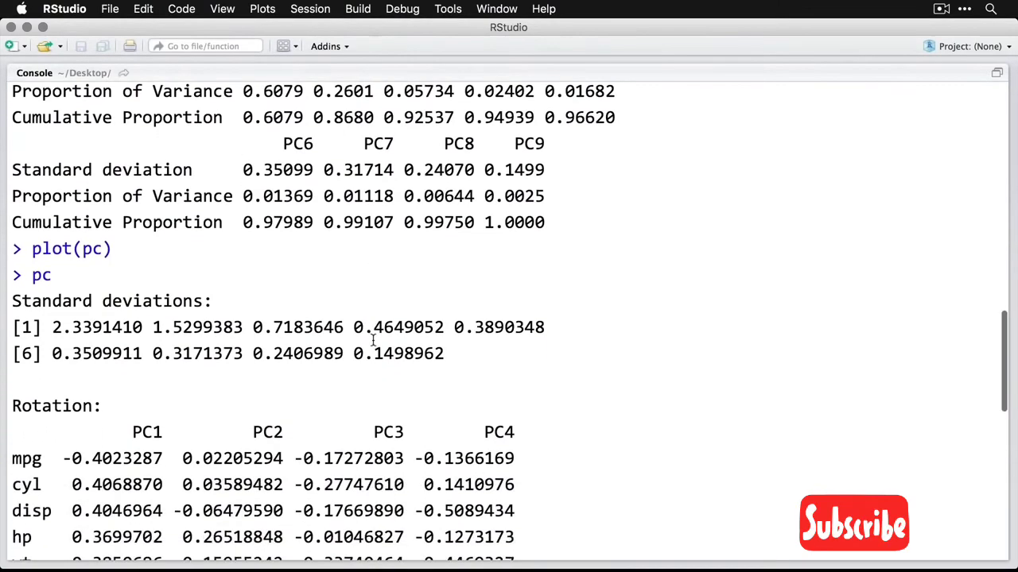
scroll("down", 3)
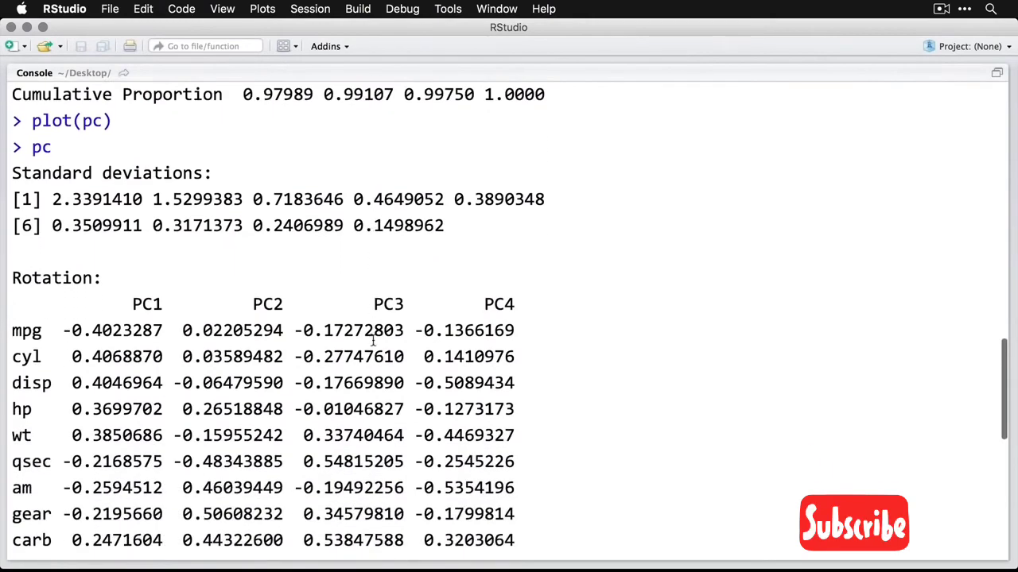
scroll("down", 3)
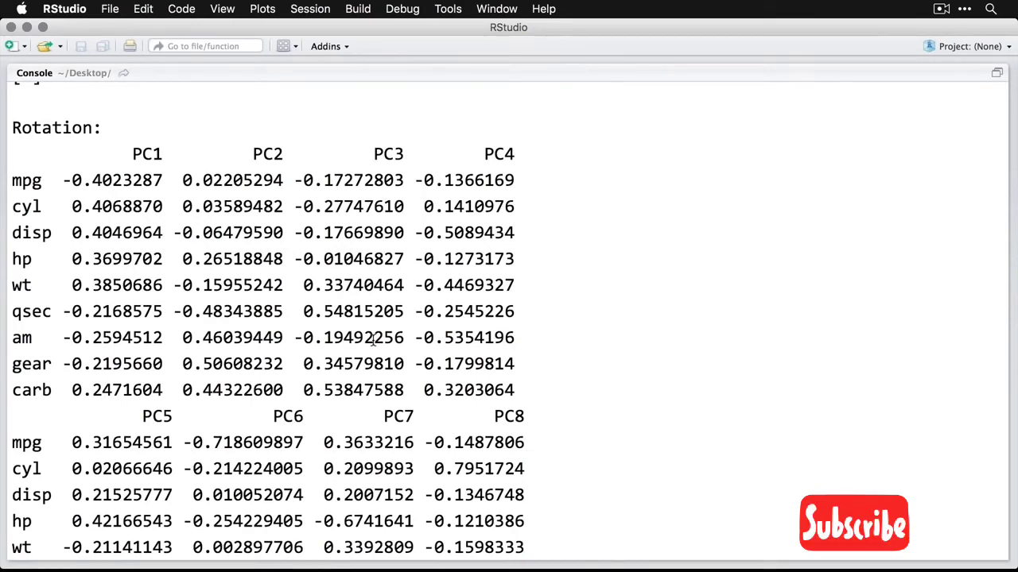
scroll("down", 3)
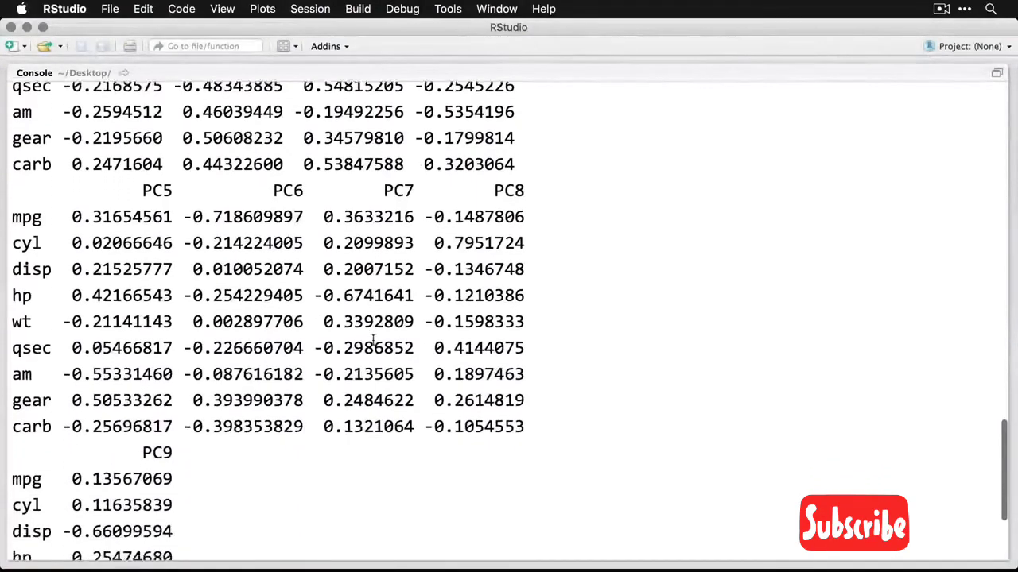
scroll("down", 3)
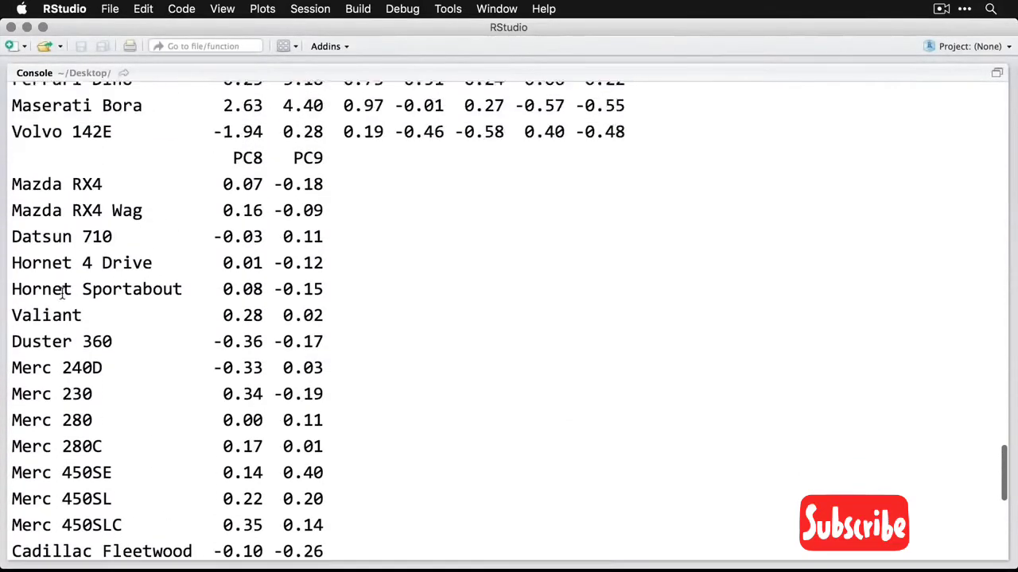
Scroll through the per-car component scores from predict(pc) %>% round(2)
scroll("down", 3)
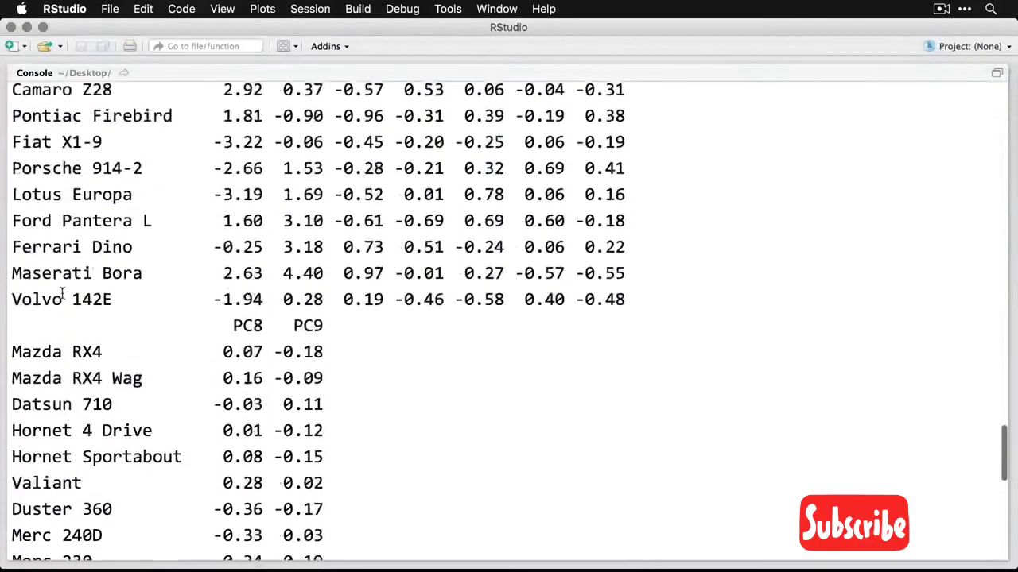
scroll("down", 3)
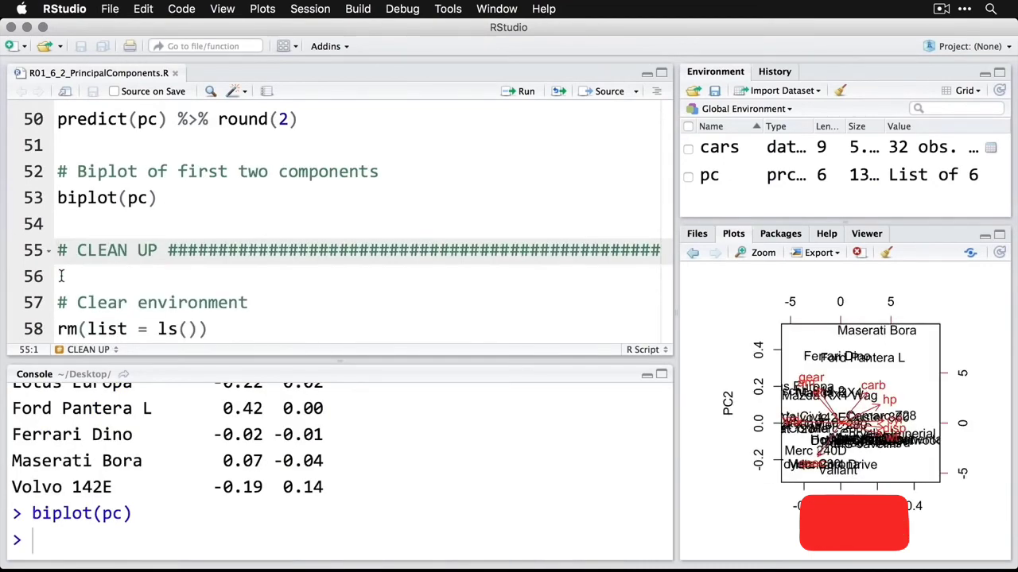
Run biplot(pc) and maximize the Plots pane to view the PC1 vs PC2 biplot
left_click(761, 252)
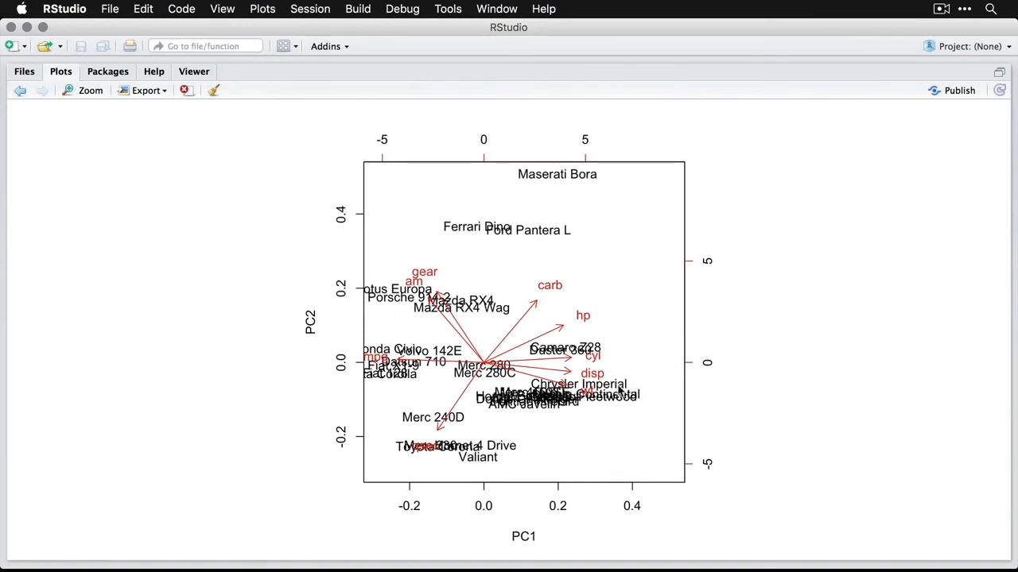
mouse_move(597, 352)
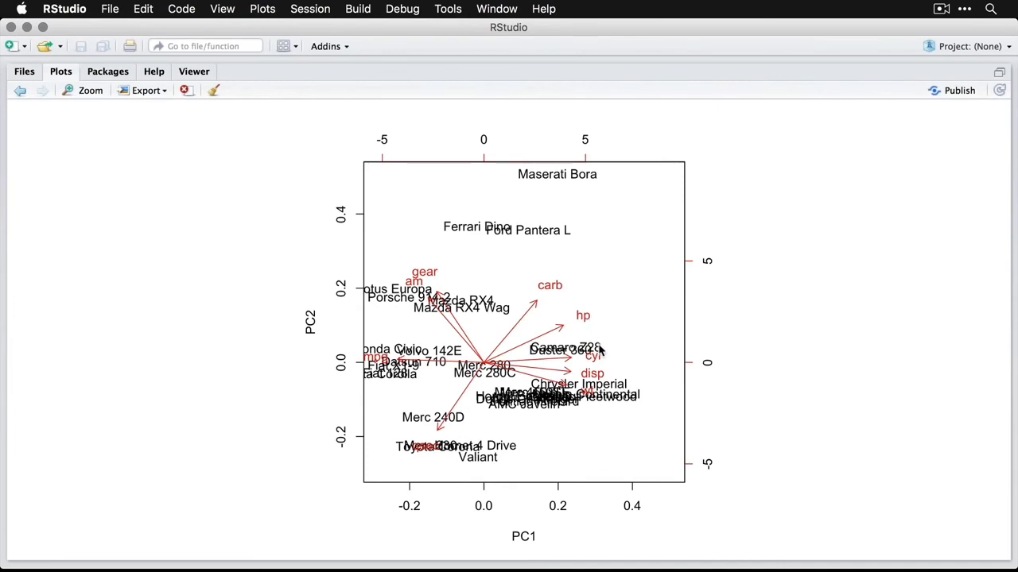
mouse_move(621, 404)
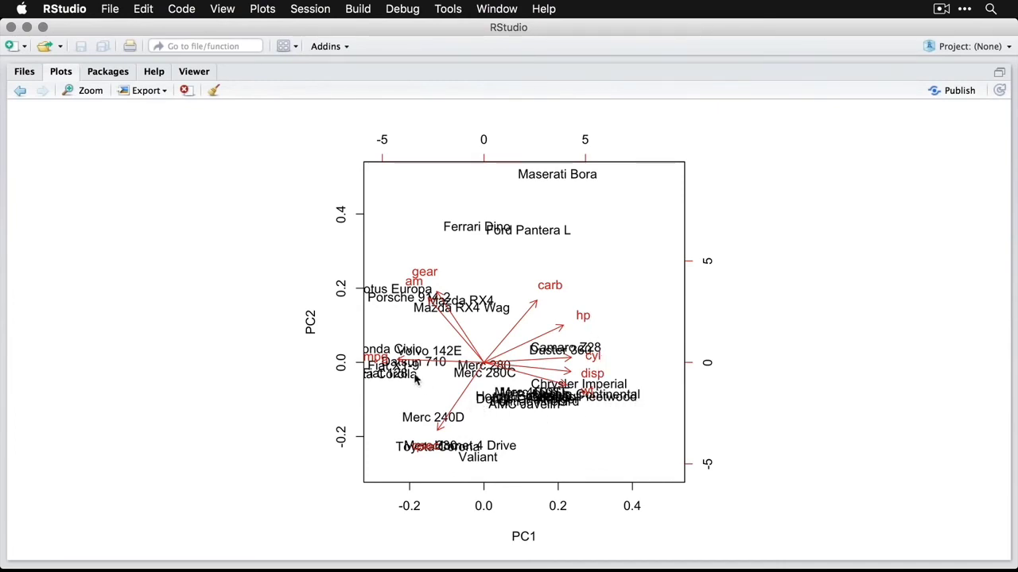
mouse_move(391, 303)
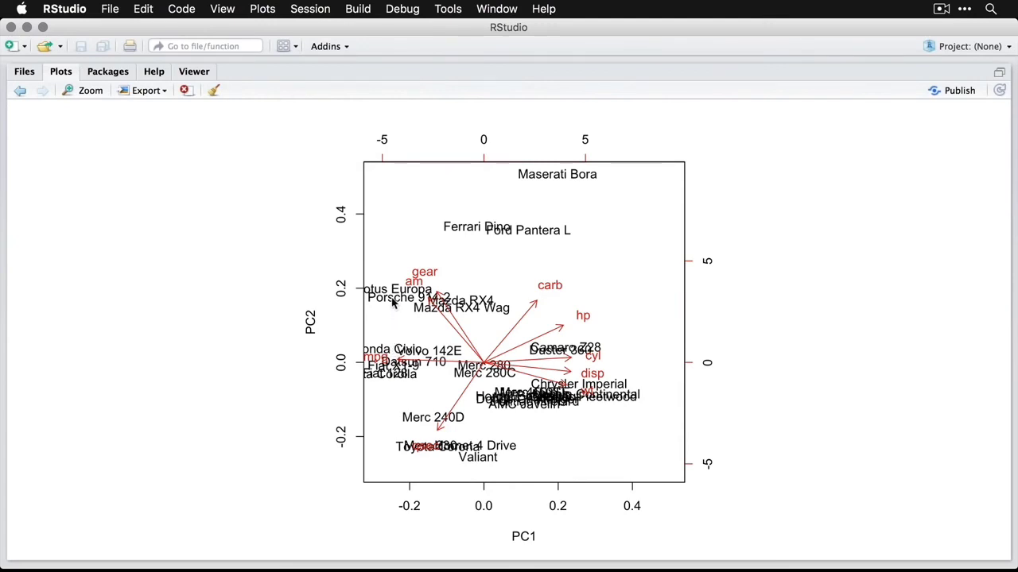
mouse_move(391, 297)
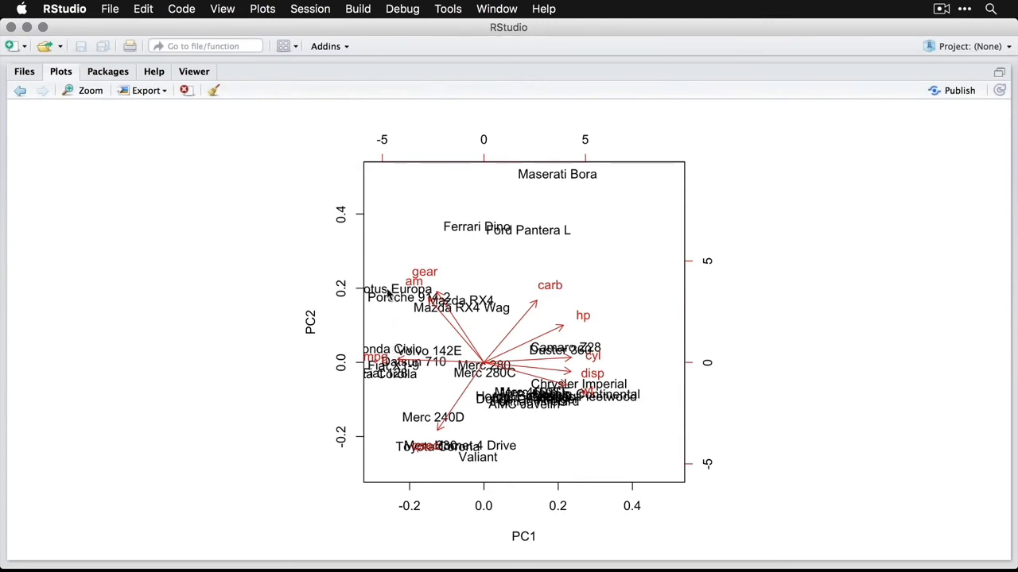
mouse_move(389, 315)
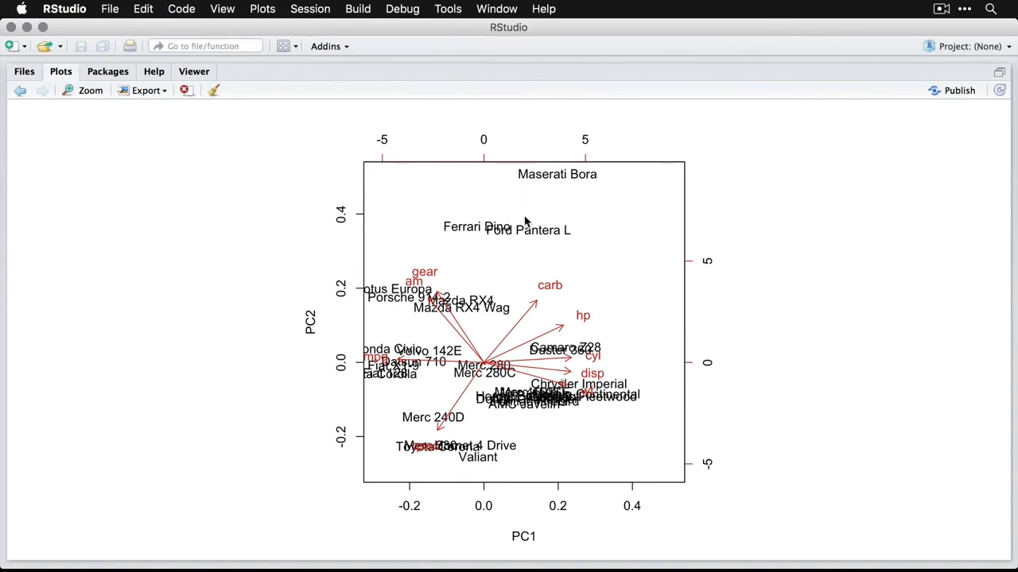
mouse_move(525, 470)
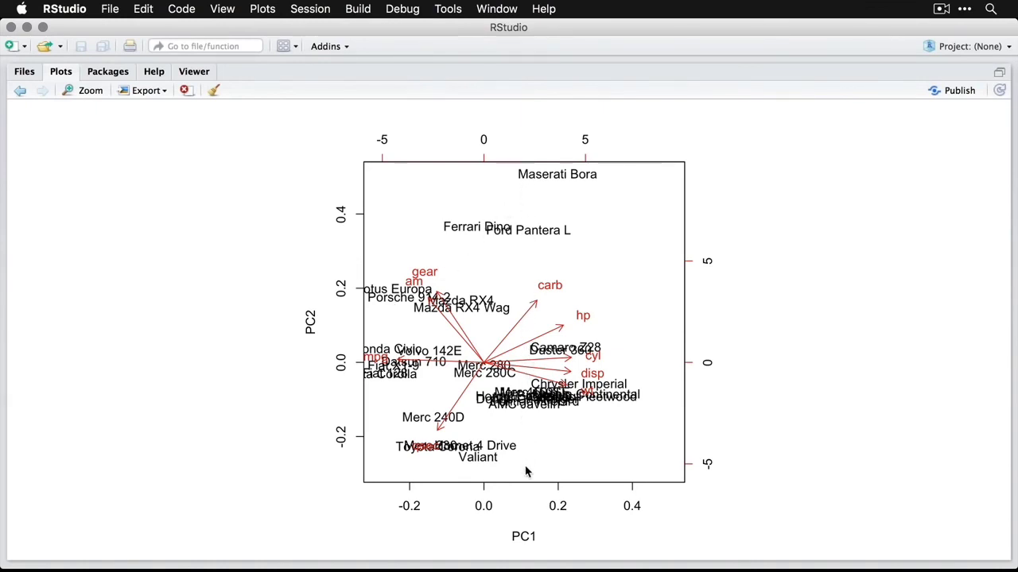